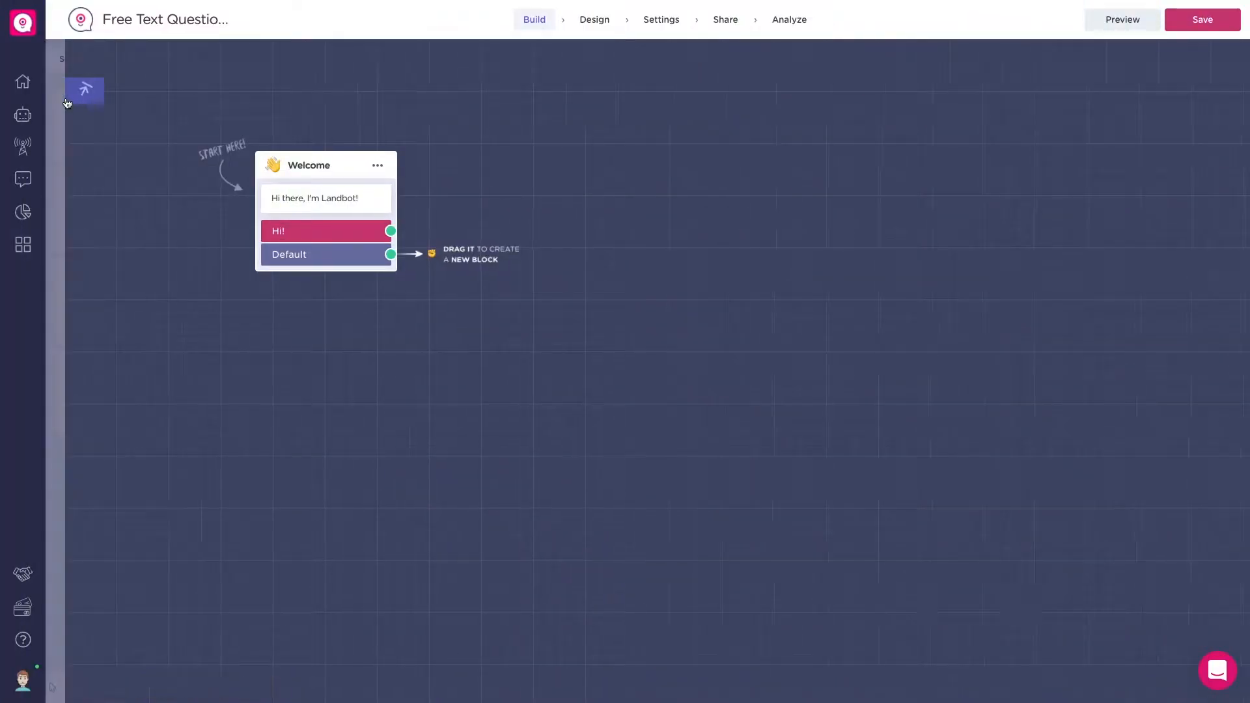
Open the list of question block types beside the Welcome block
left_click(85, 89)
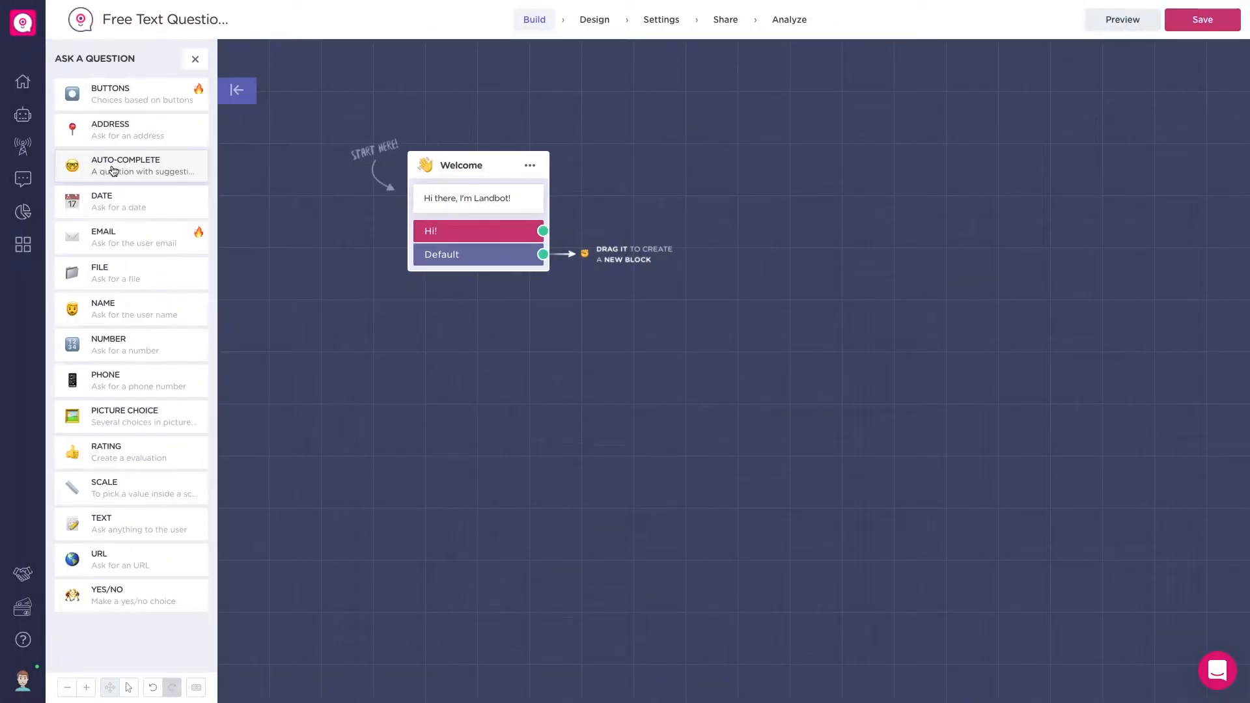
mouse_move(111, 380)
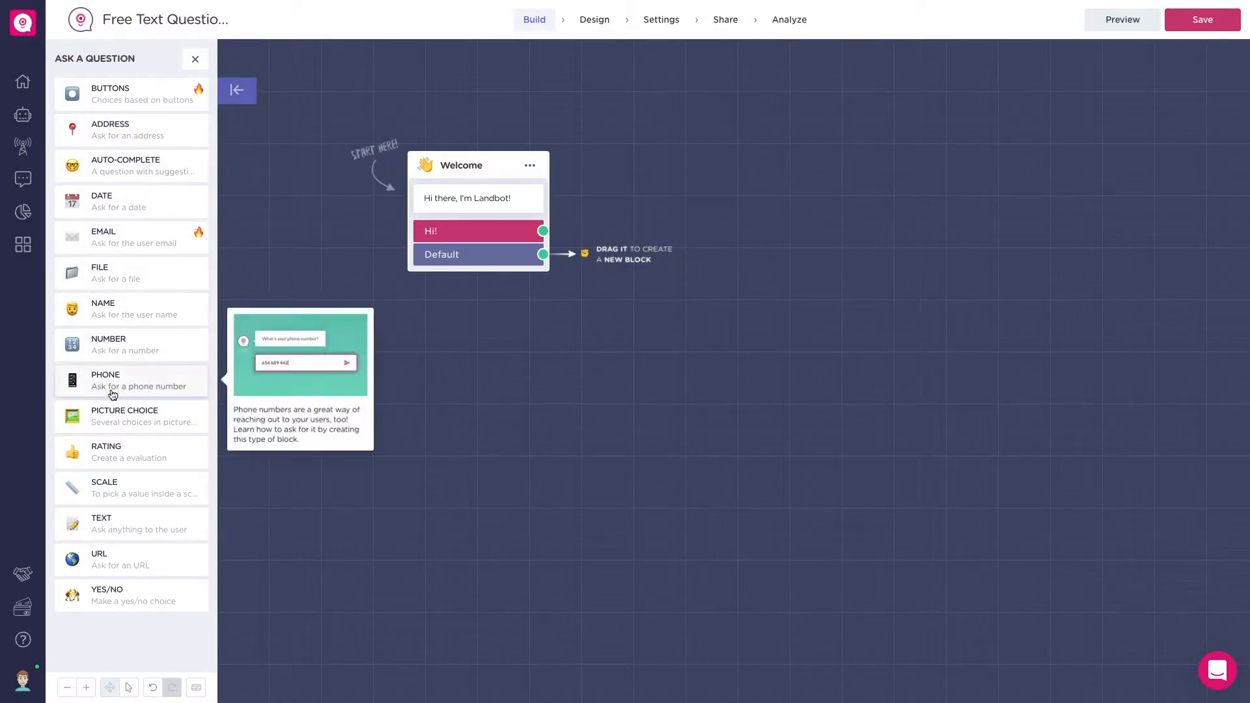
mouse_move(133, 308)
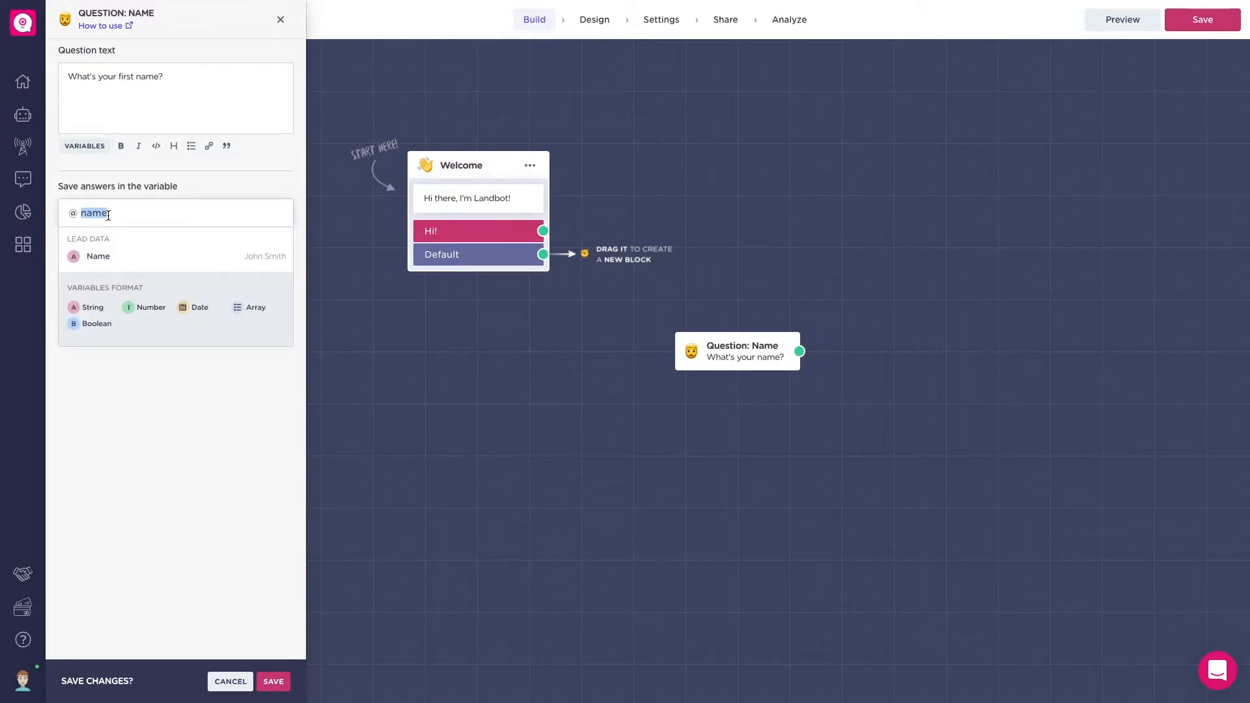
Create the first_name variable for the first-name question and save its settings
type("first_n")
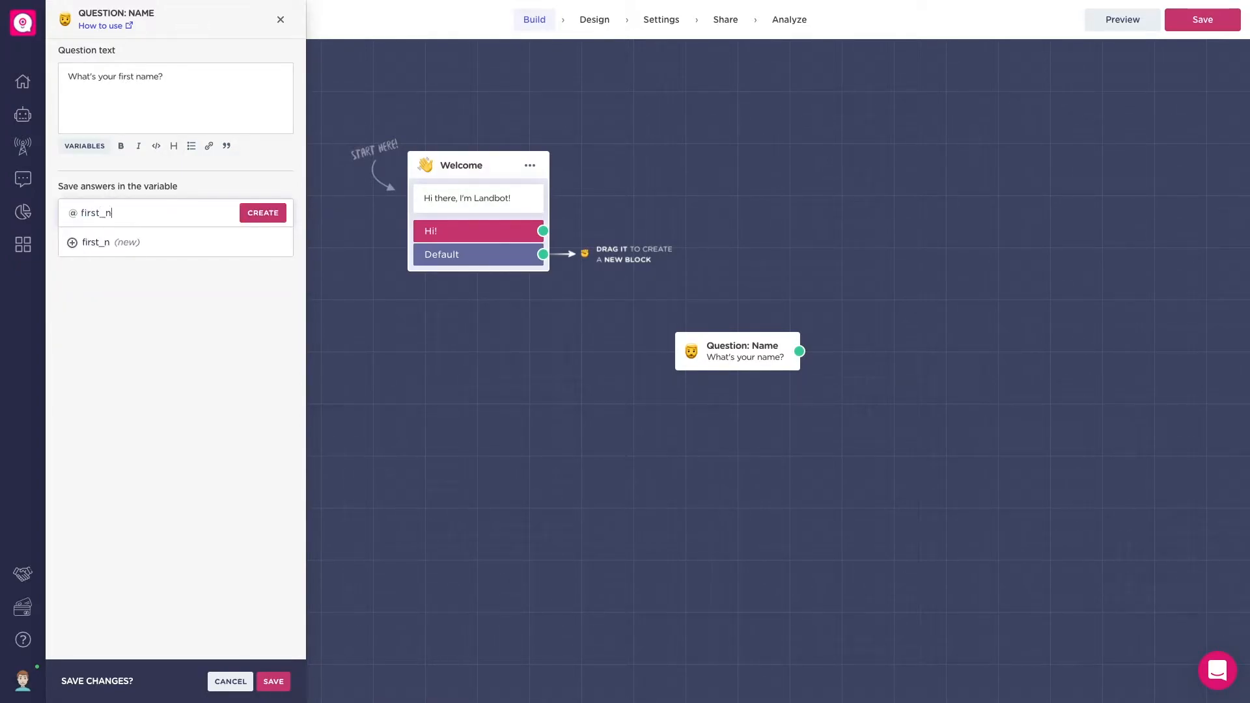
type("ame")
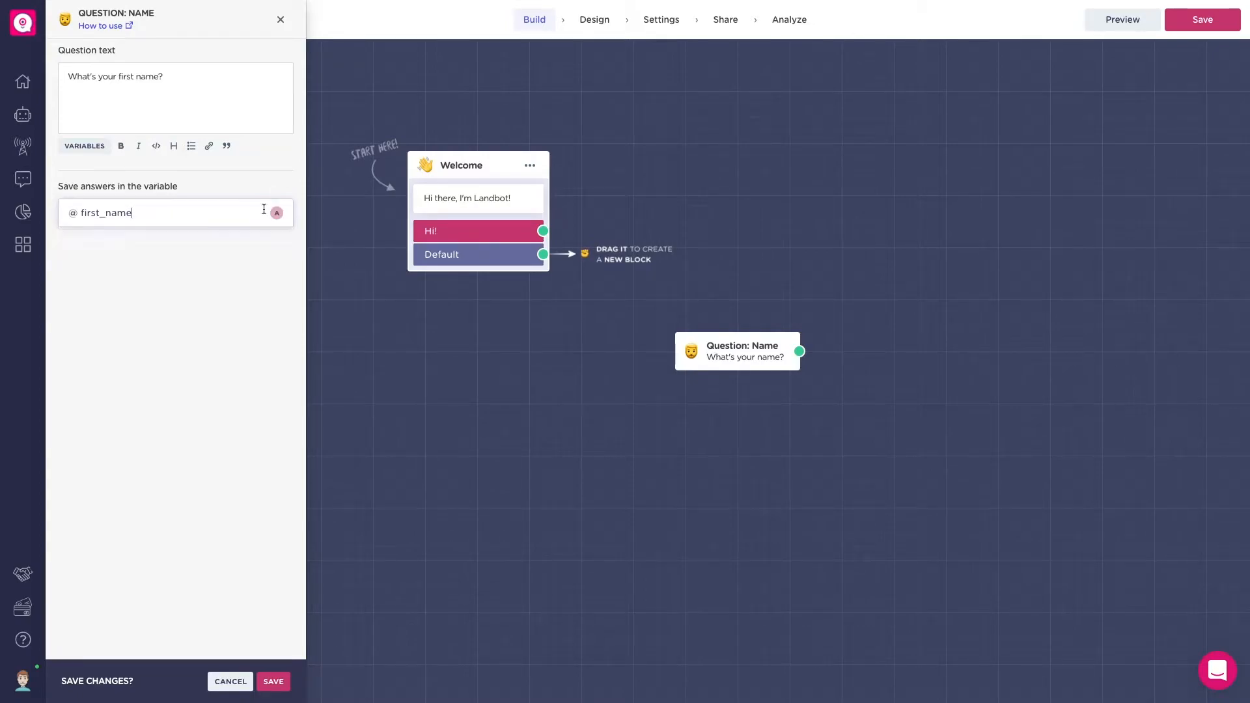
left_click(273, 681)
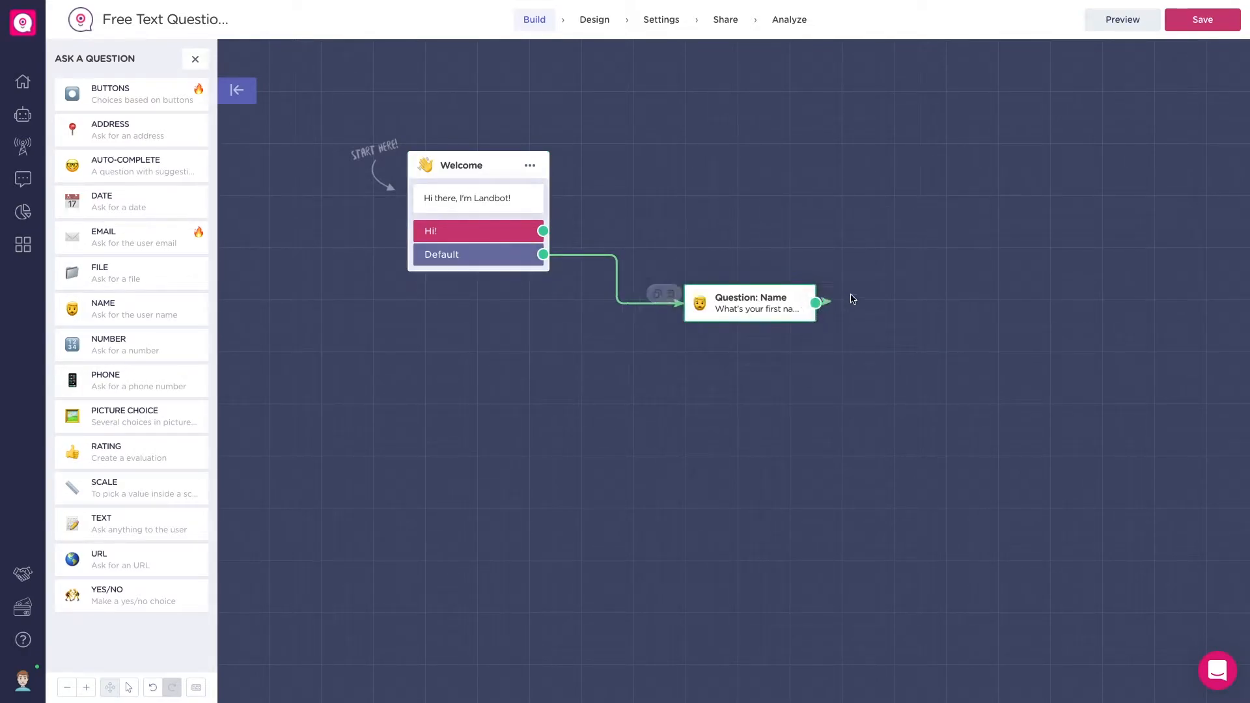
Add a Name question asking "What's your last name?" saving to last_name
left_click(814, 303)
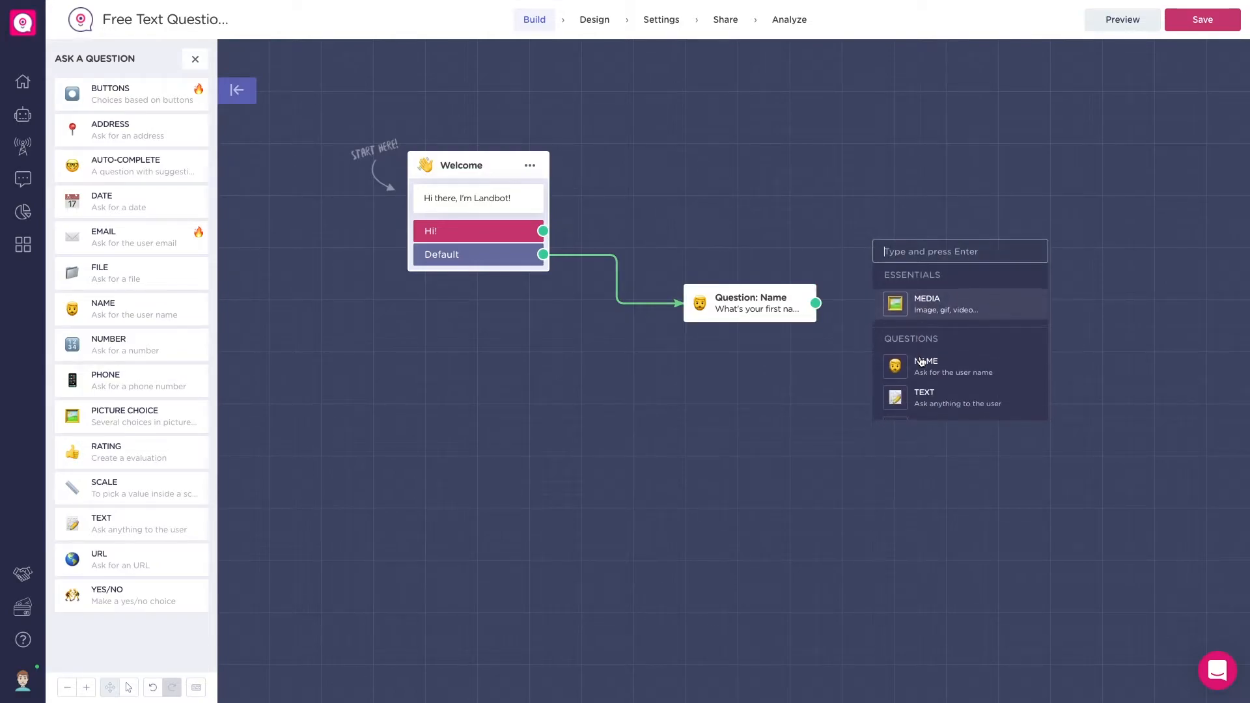
left_click(926, 366)
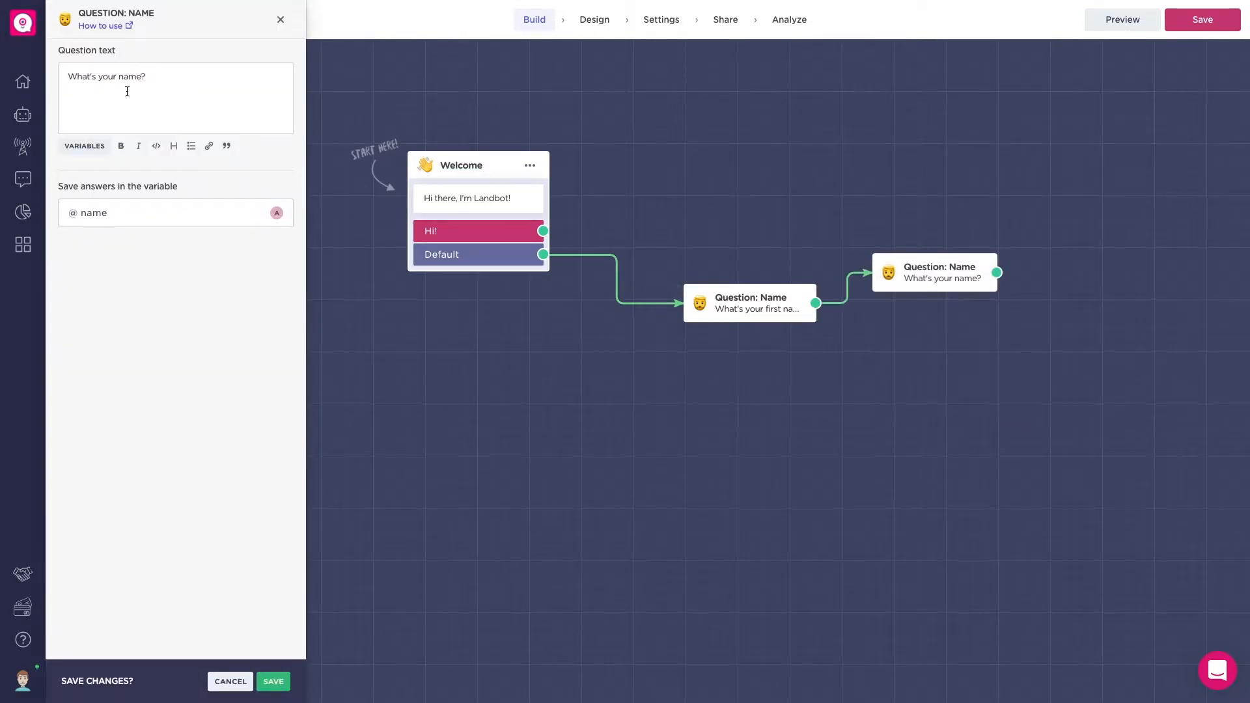
type("last")
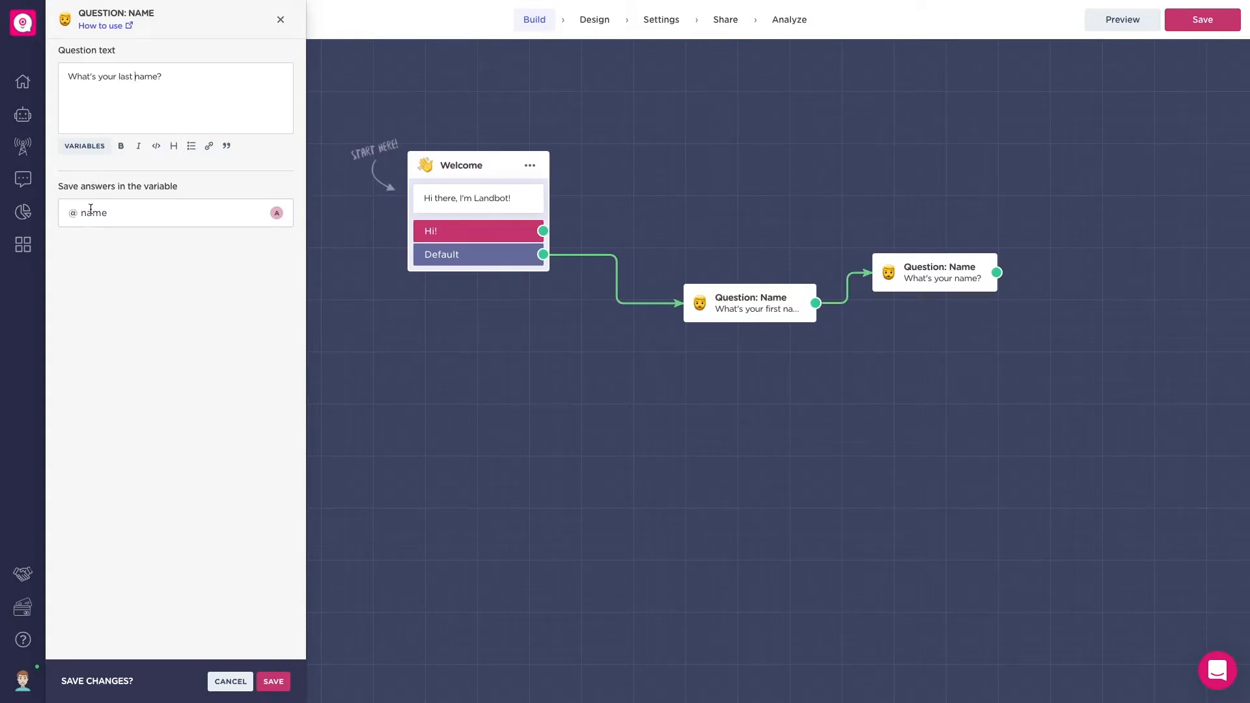
type("last_")
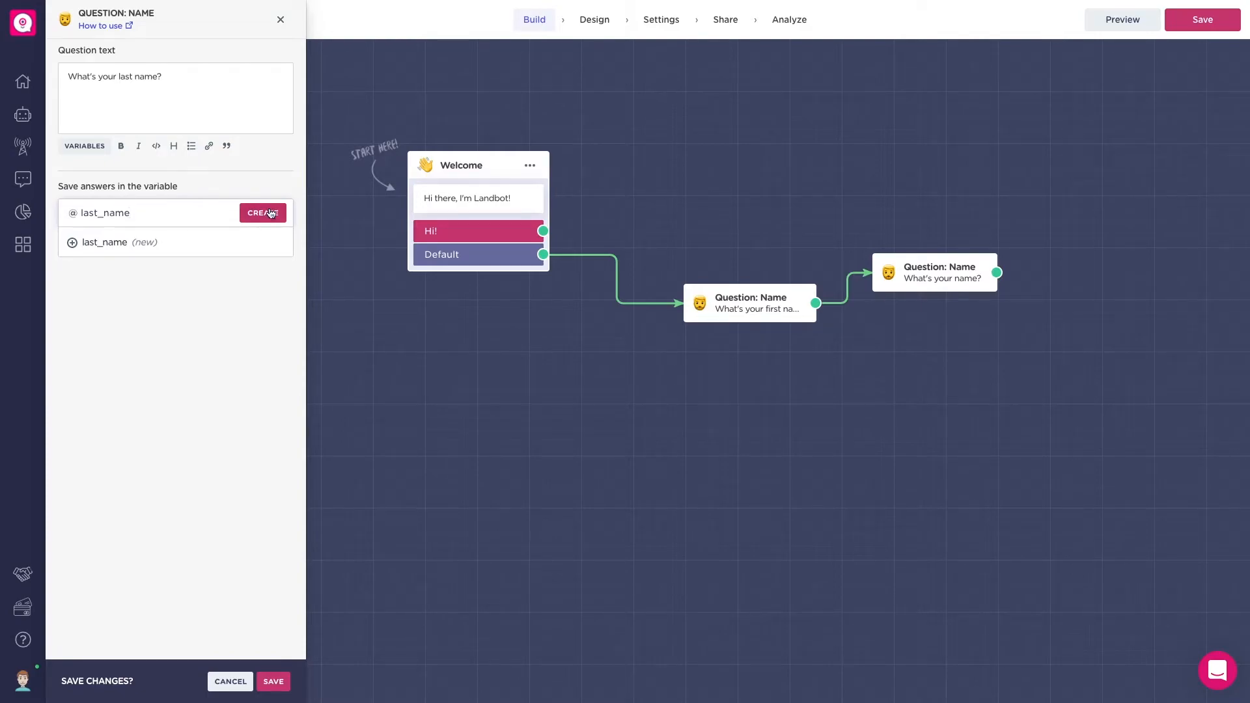
left_click(262, 213)
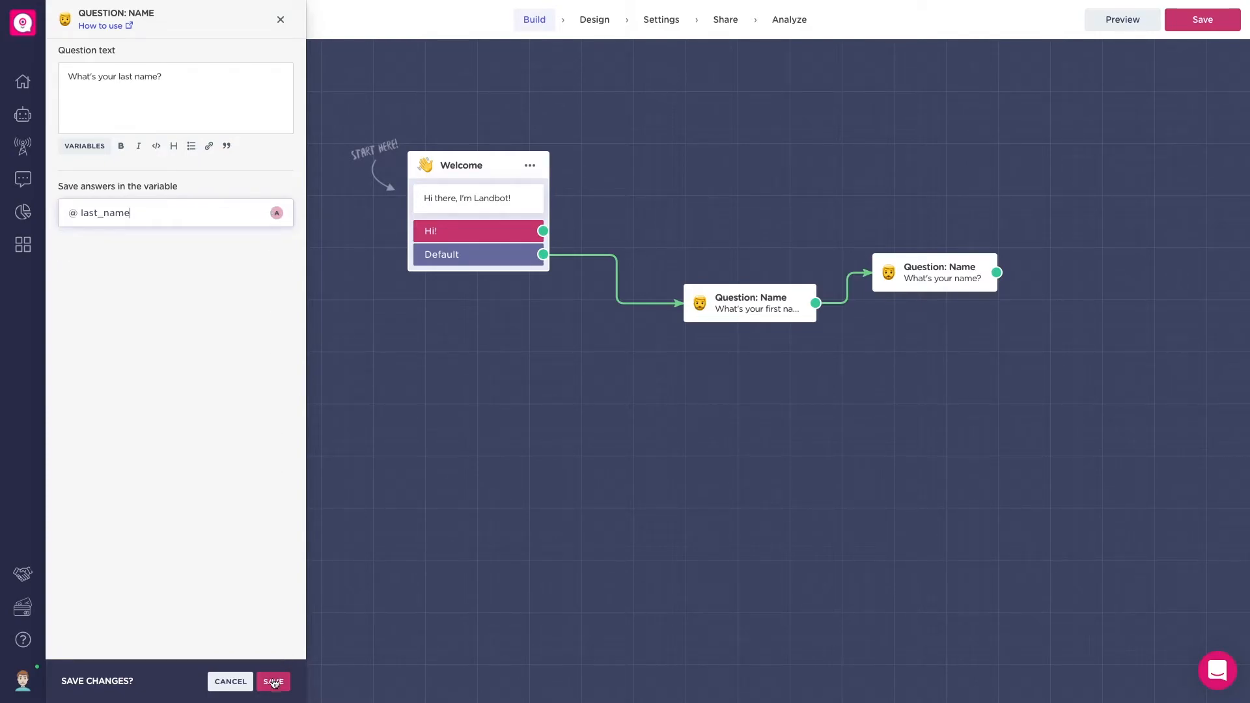
left_click(274, 682)
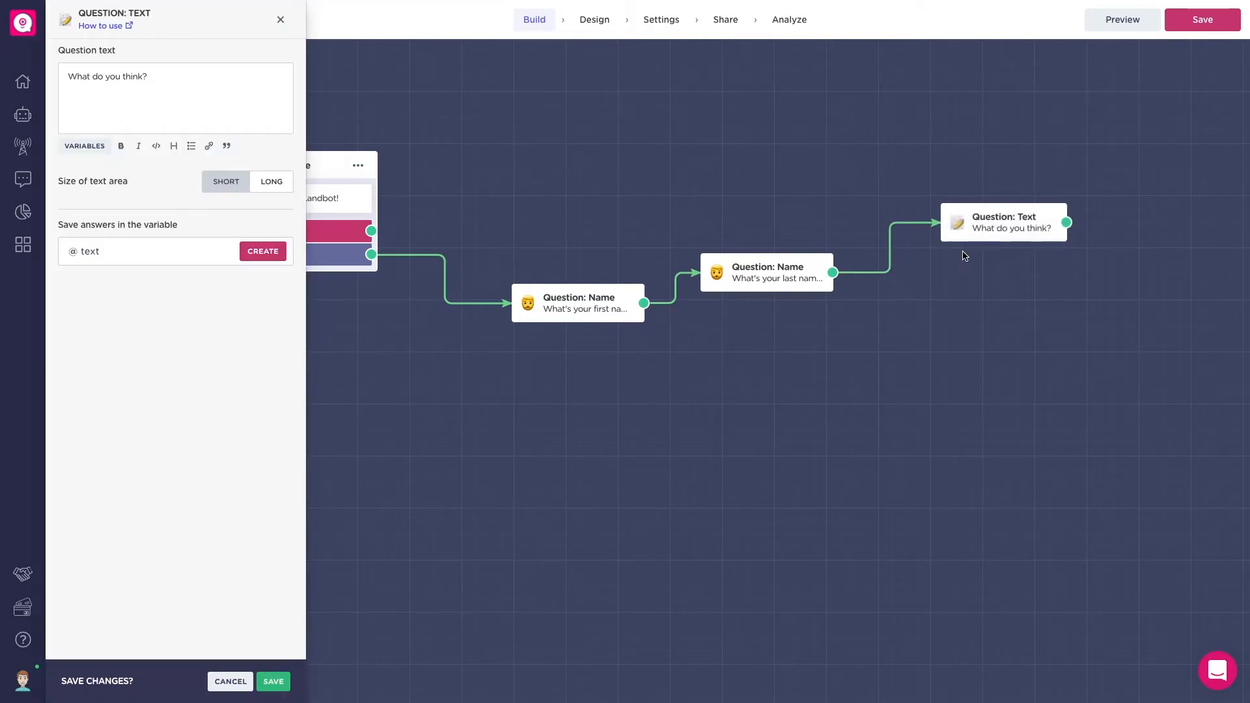
Set the text question to "Please, leave a comment below" with a Long answer area, and save
left_click(152, 76)
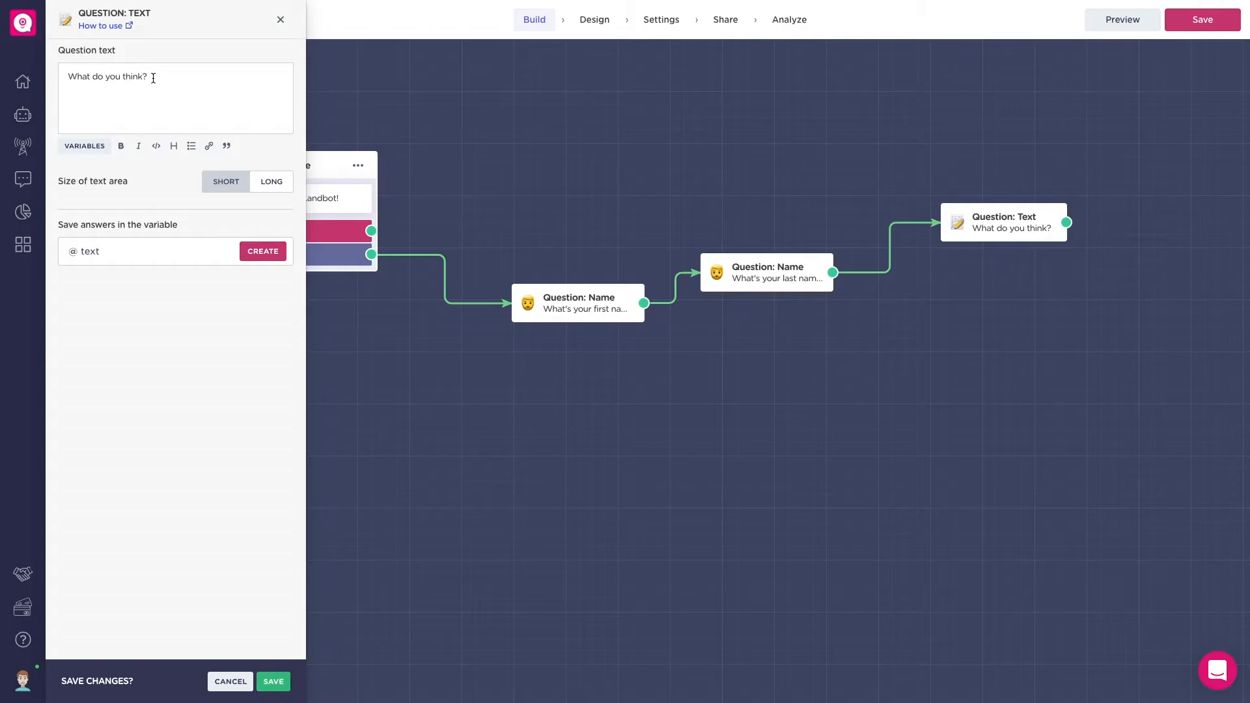
type("Plea")
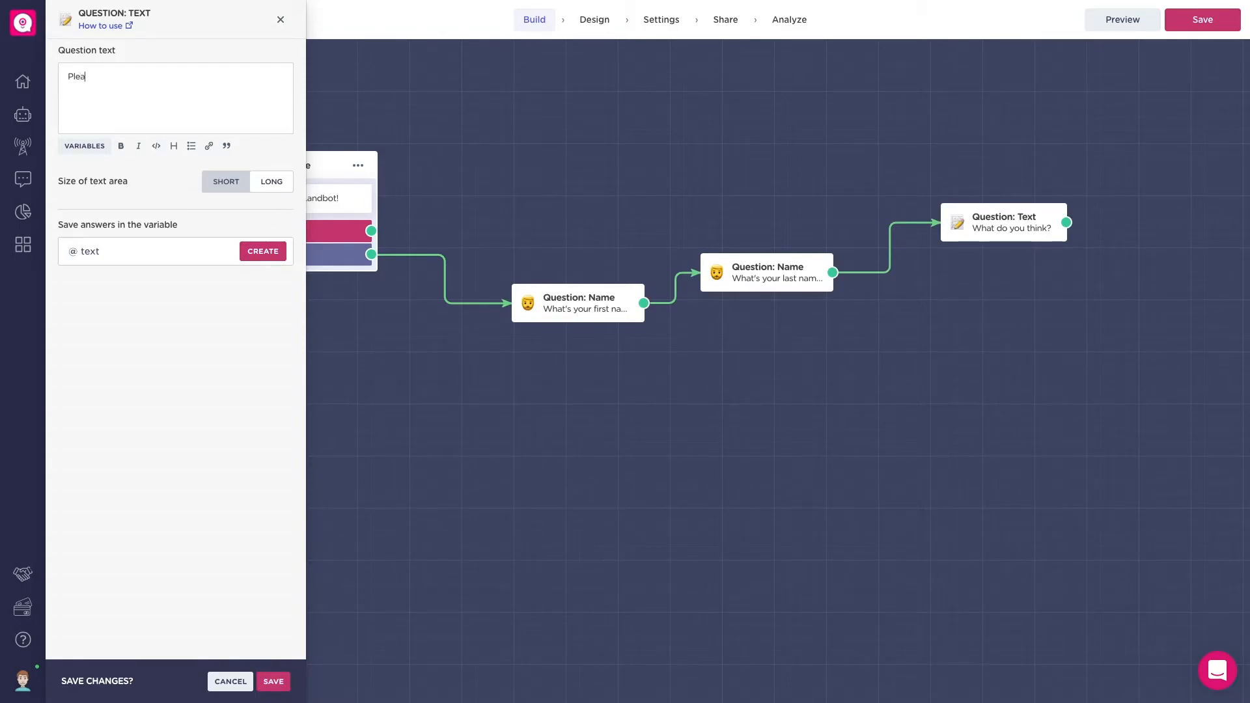
type("se")
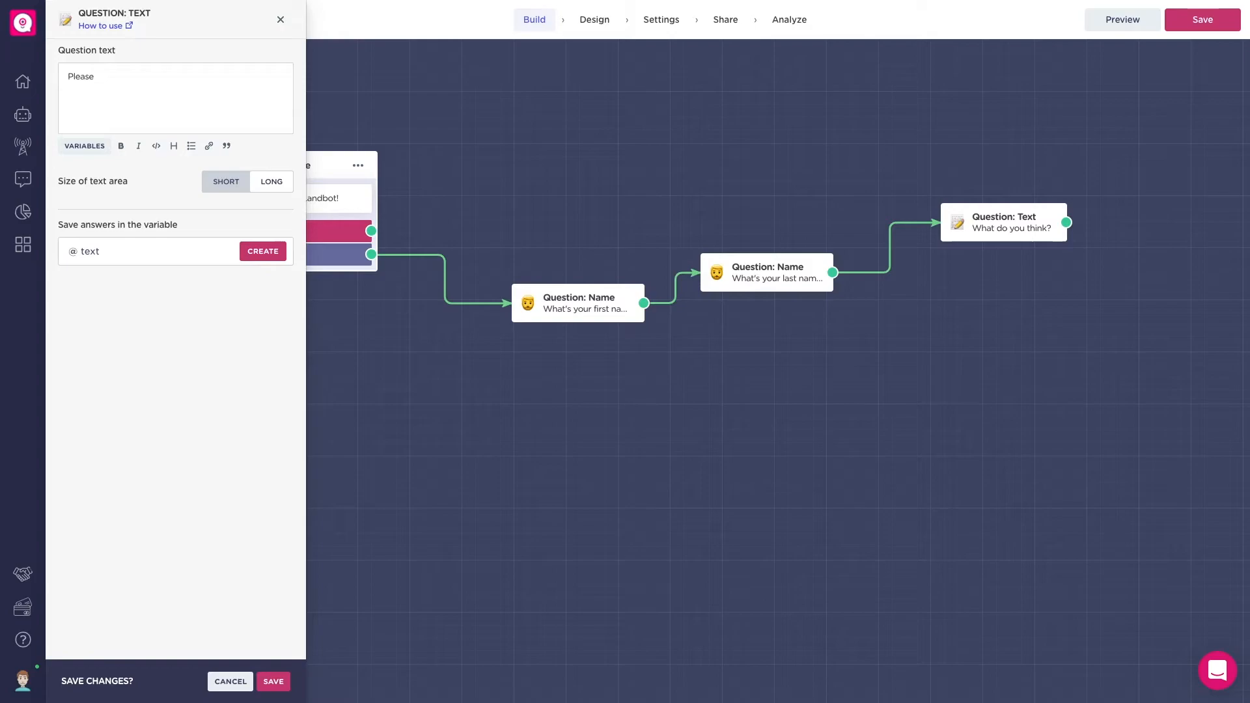
type(", leave a")
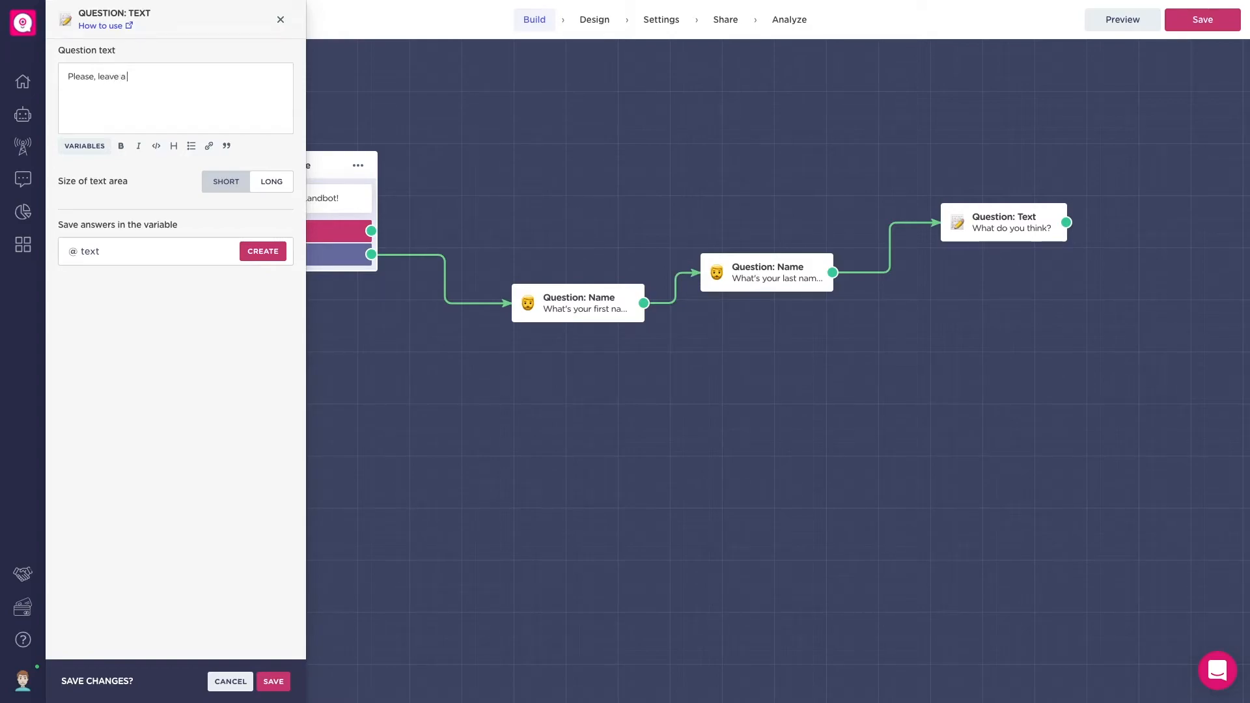
type("comment belo")
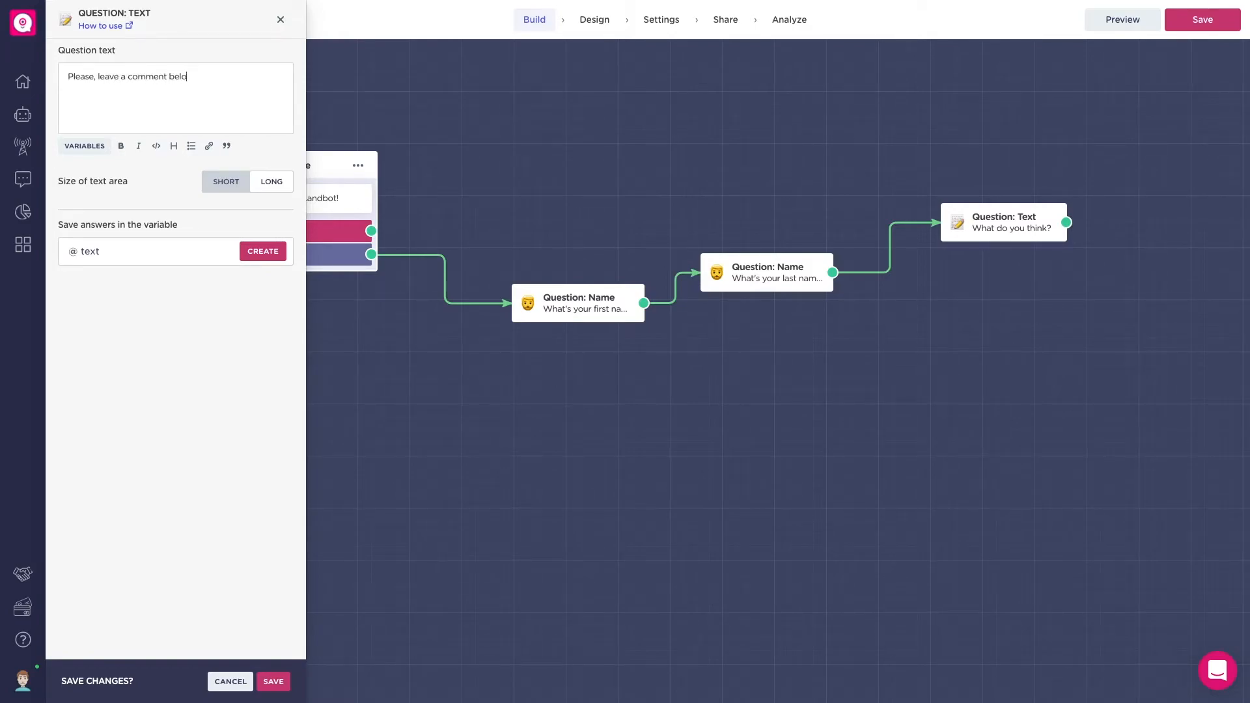
type("w")
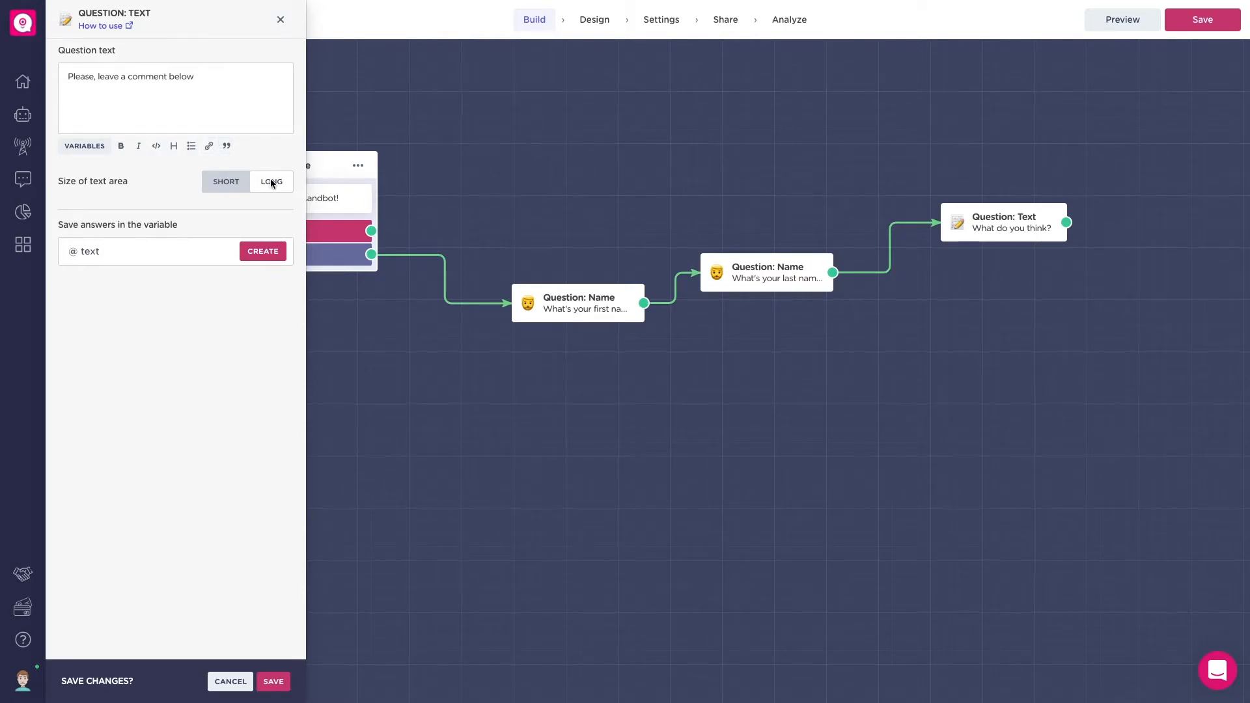
left_click(226, 182)
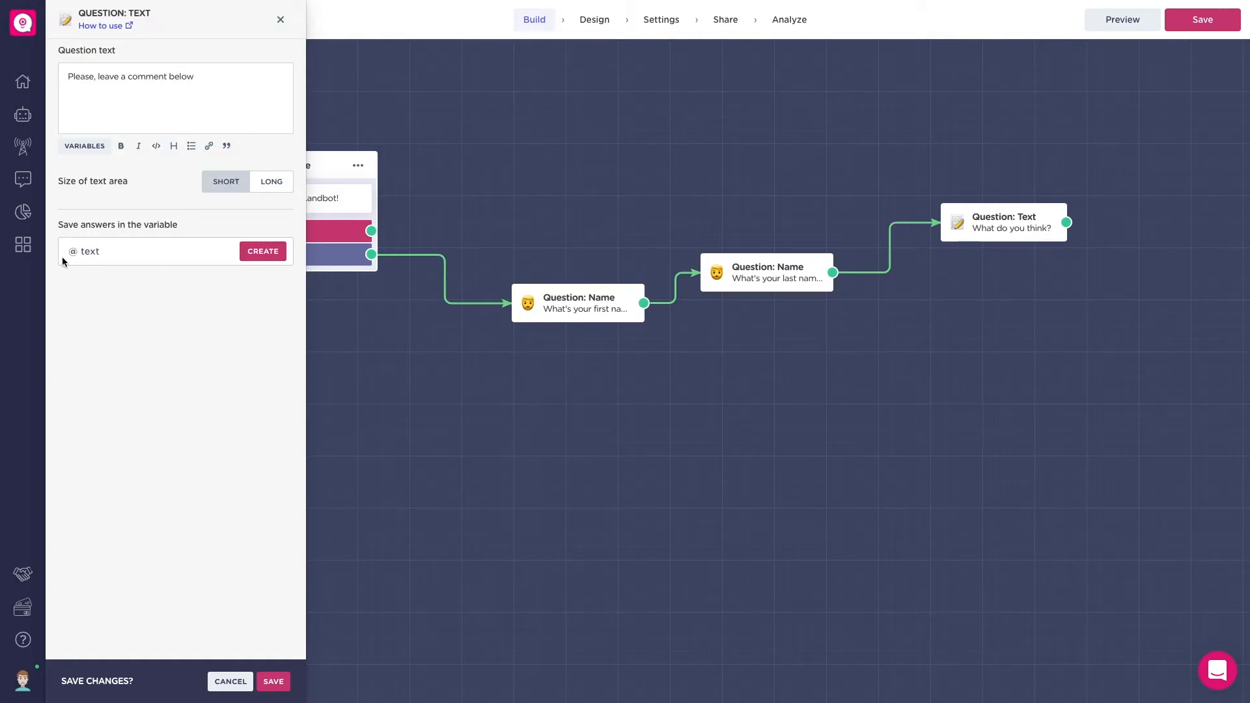
mouse_move(258, 653)
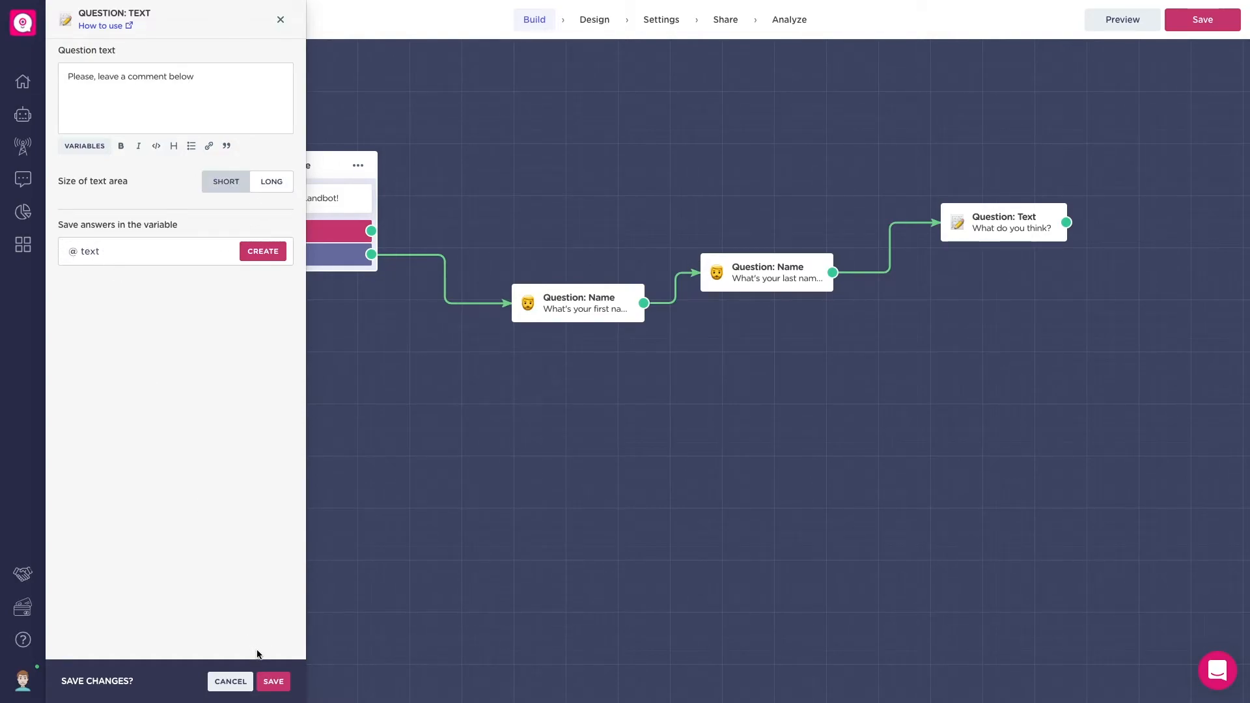
left_click(273, 681)
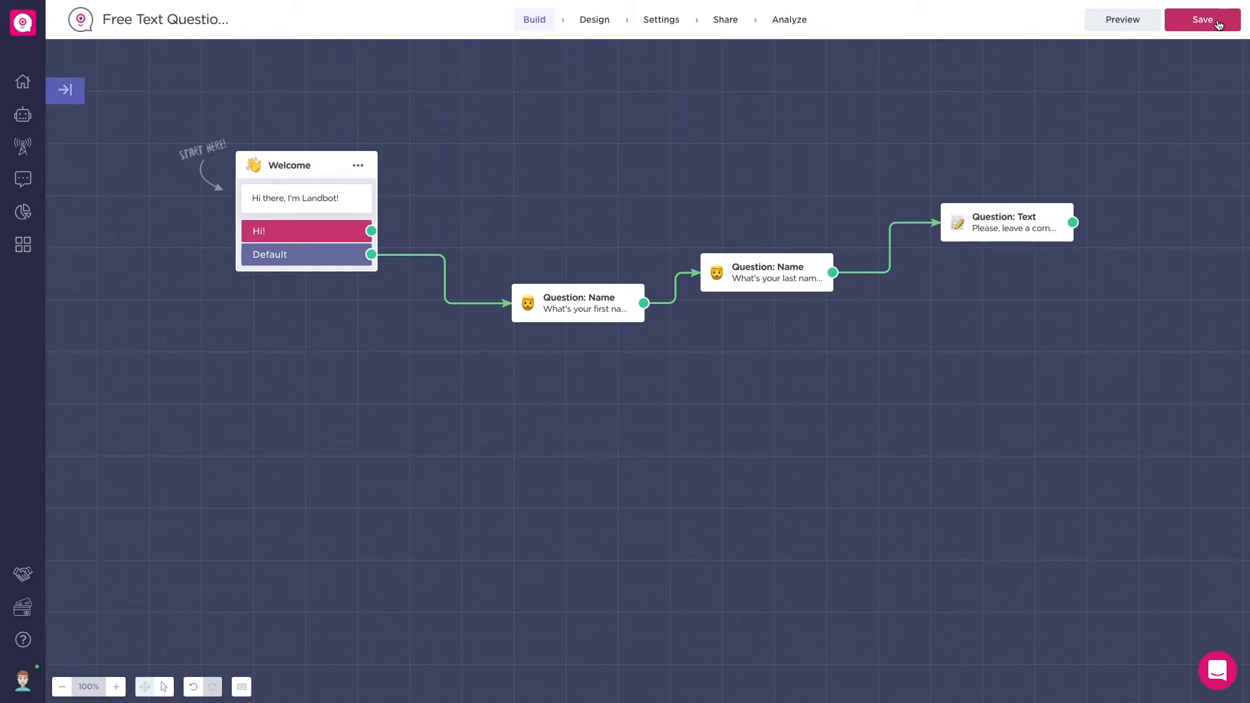
Save the bot and open its chat from the Share with a link option
left_click(1202, 19)
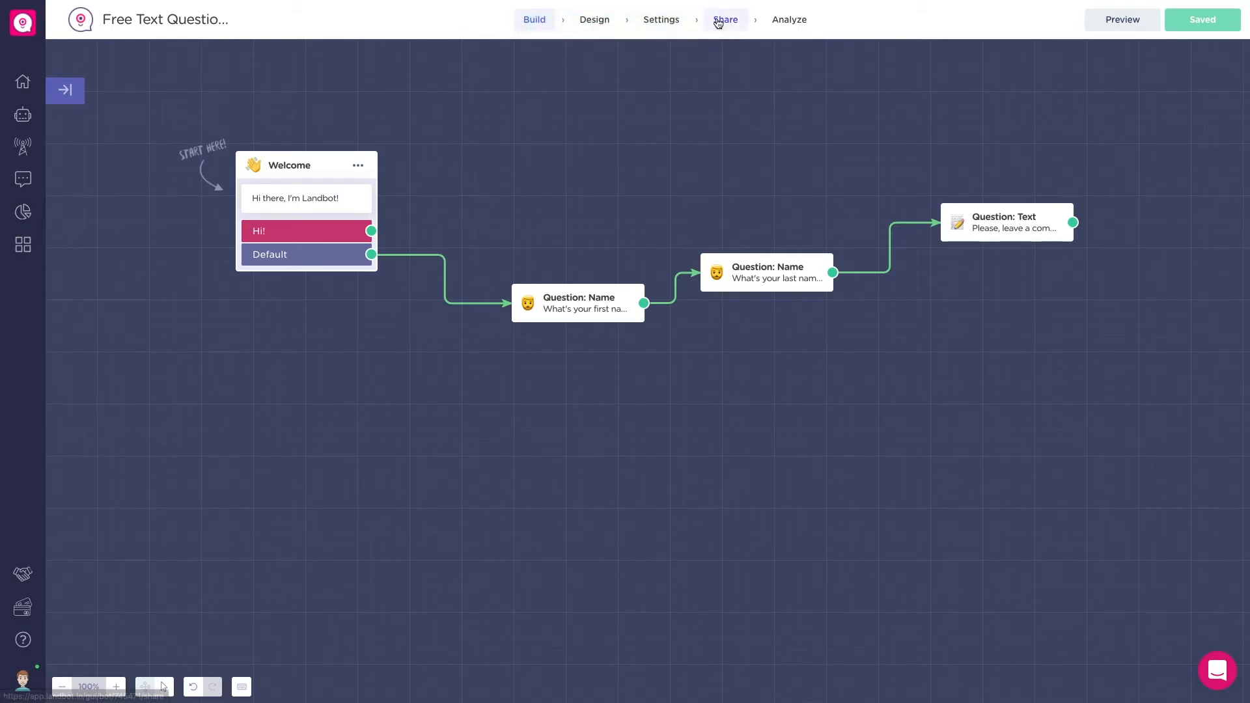
left_click(724, 19)
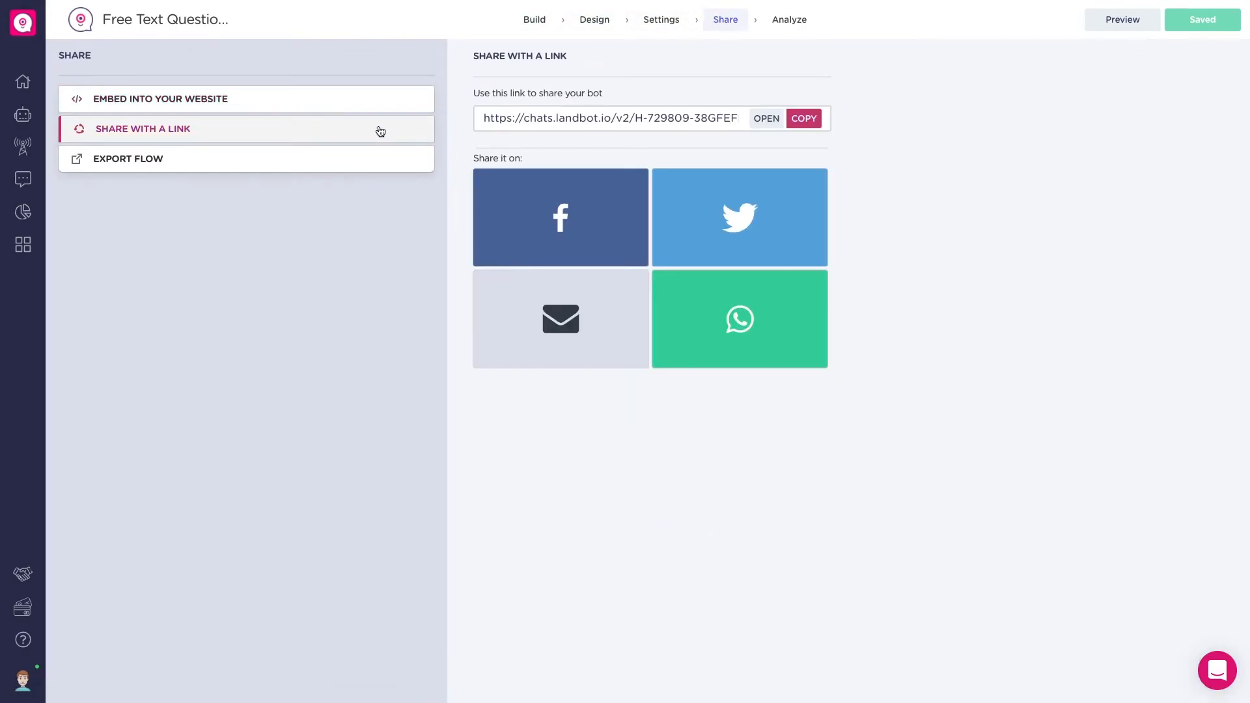
left_click(765, 118)
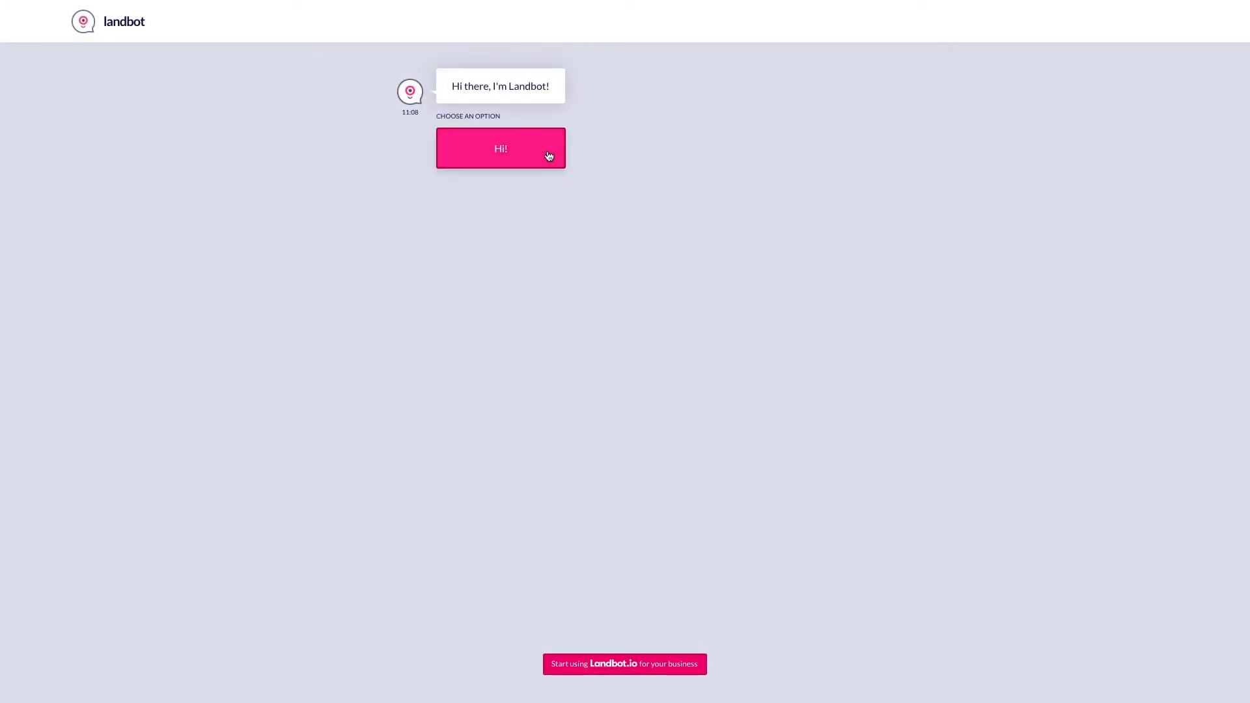
Answer Hi!, enter the name Smith, and start typing the comment "I love La"
left_click(500, 148)
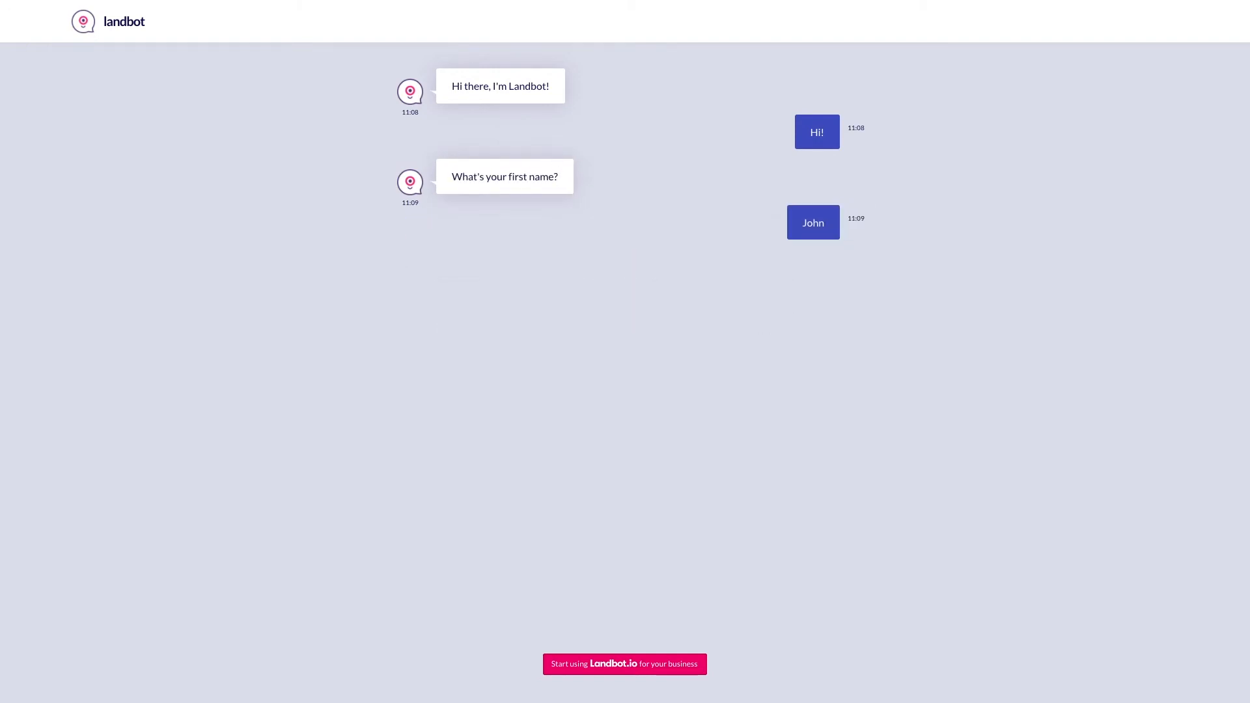
type("Smith")
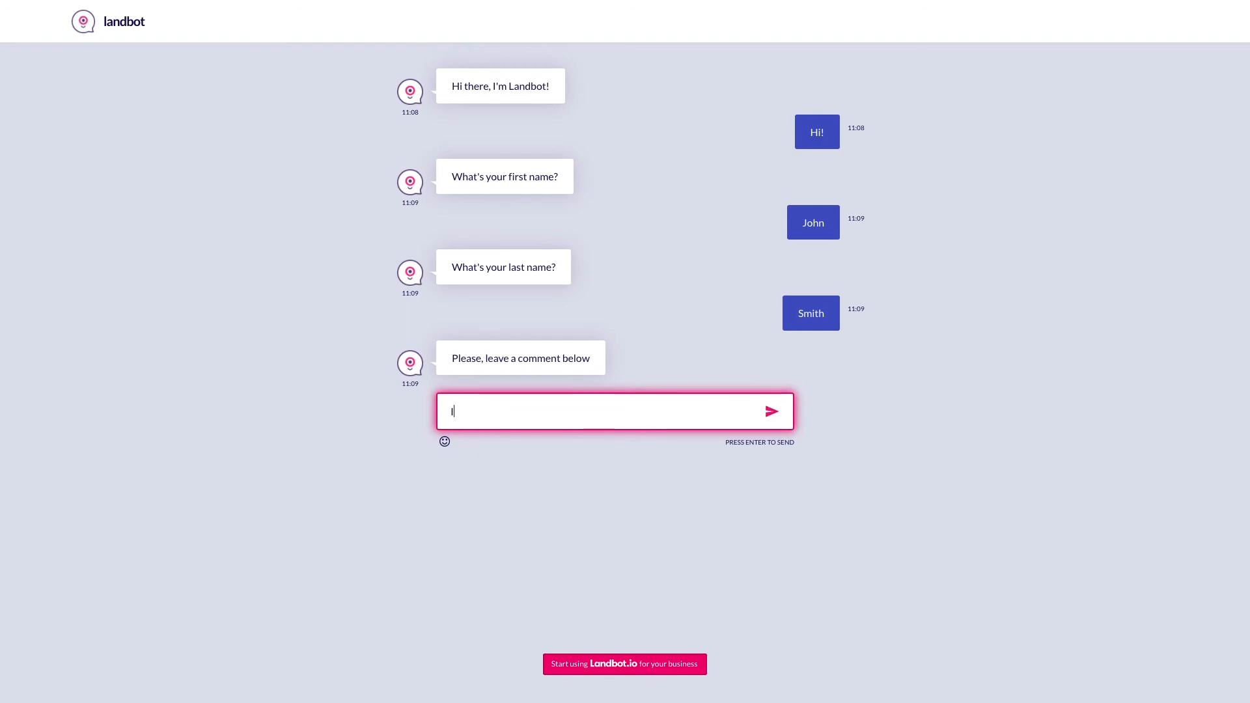
type("I love La")
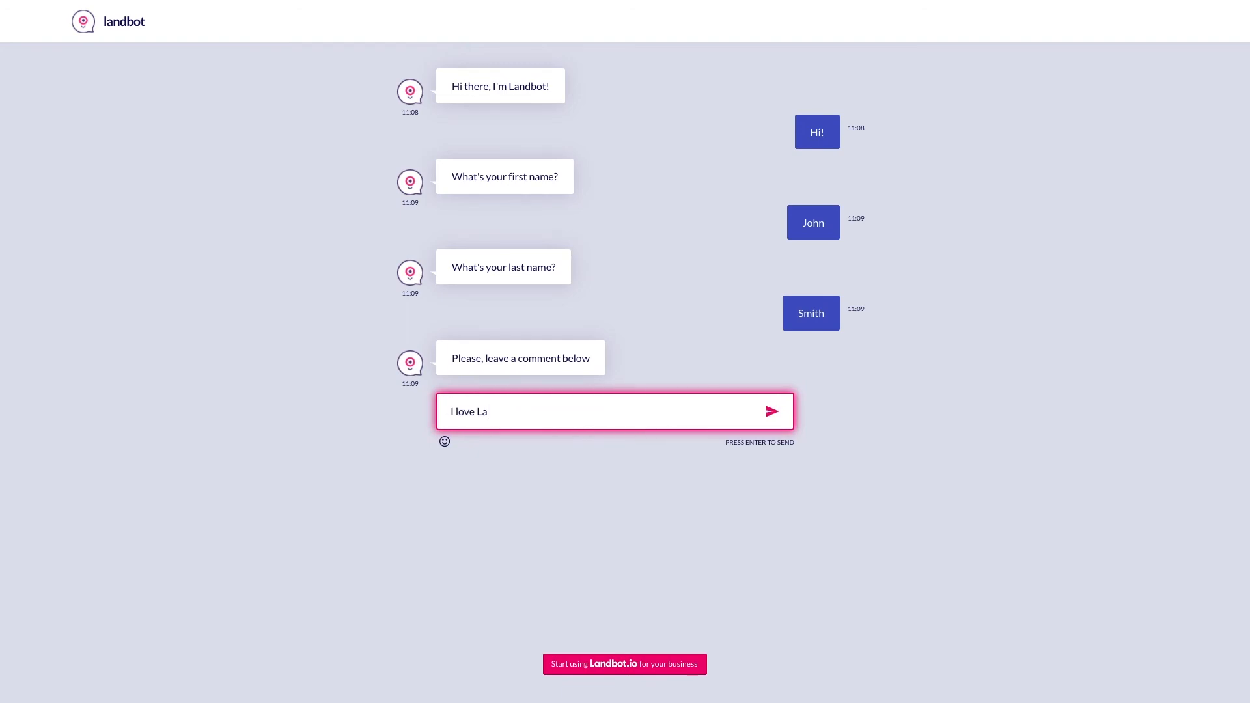